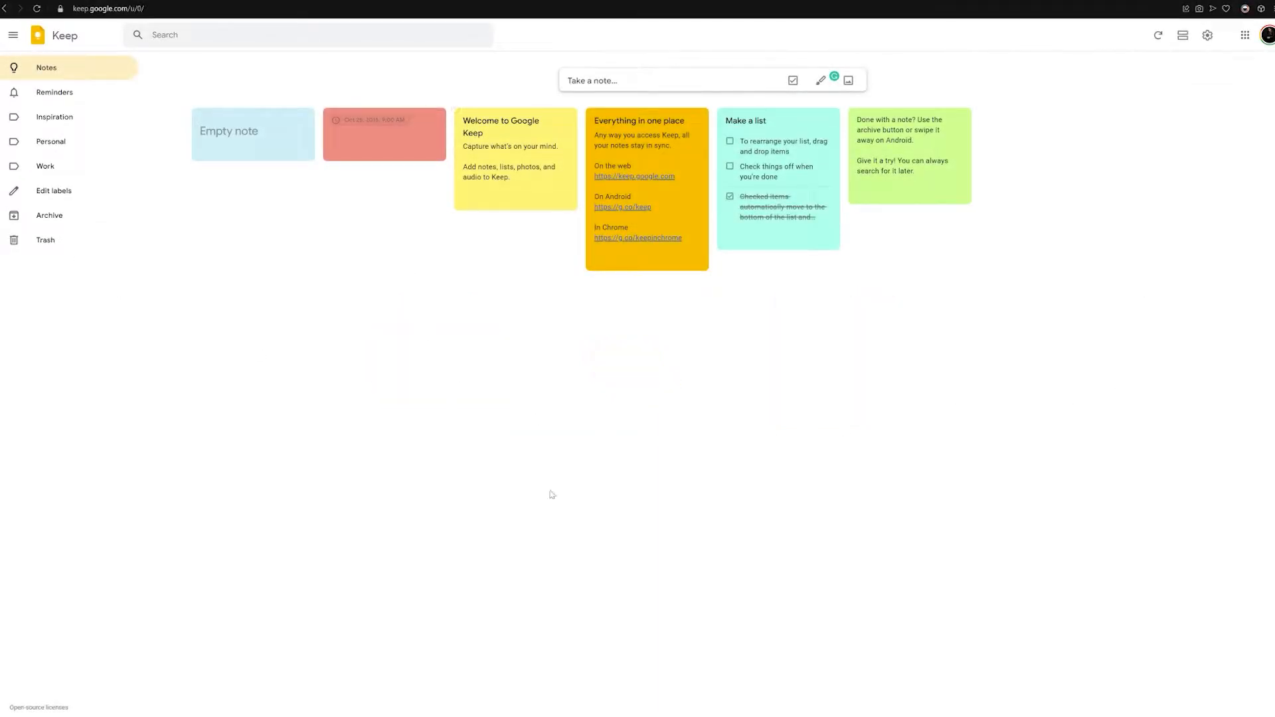
Switch Keep notes to single-column list view and review the Settings gear menu
left_click(1186, 37)
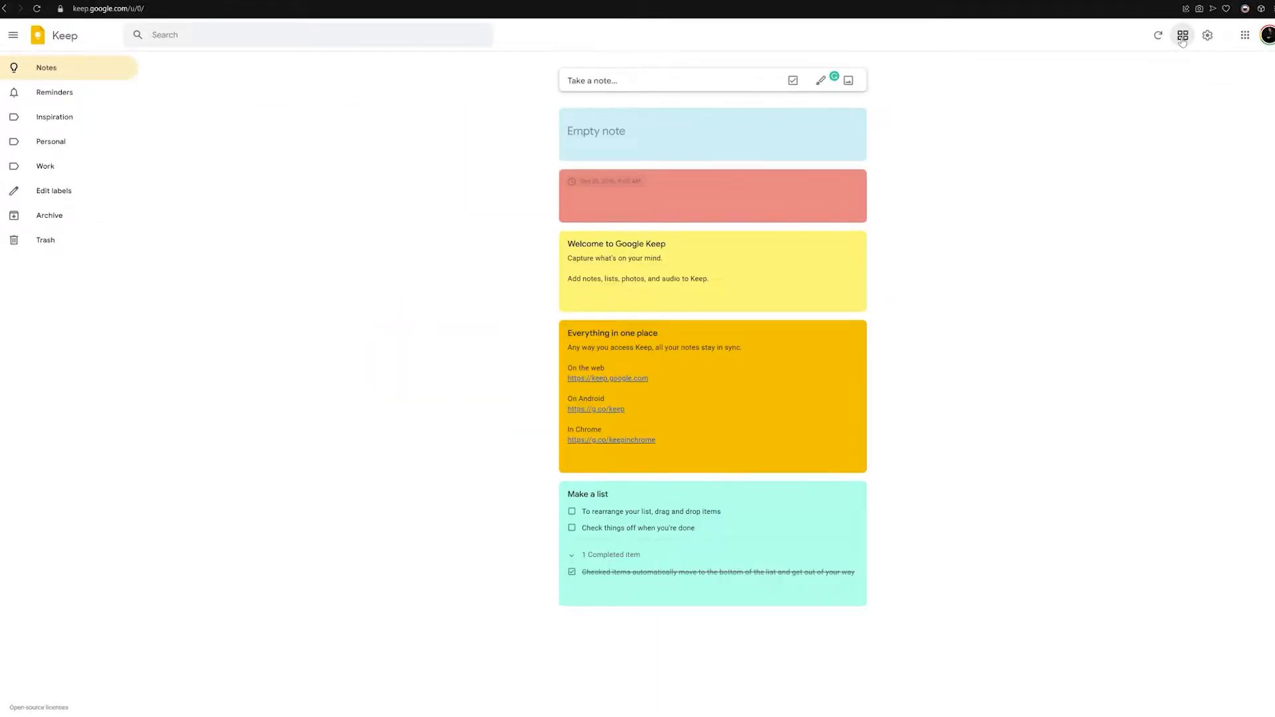
left_click(1207, 36)
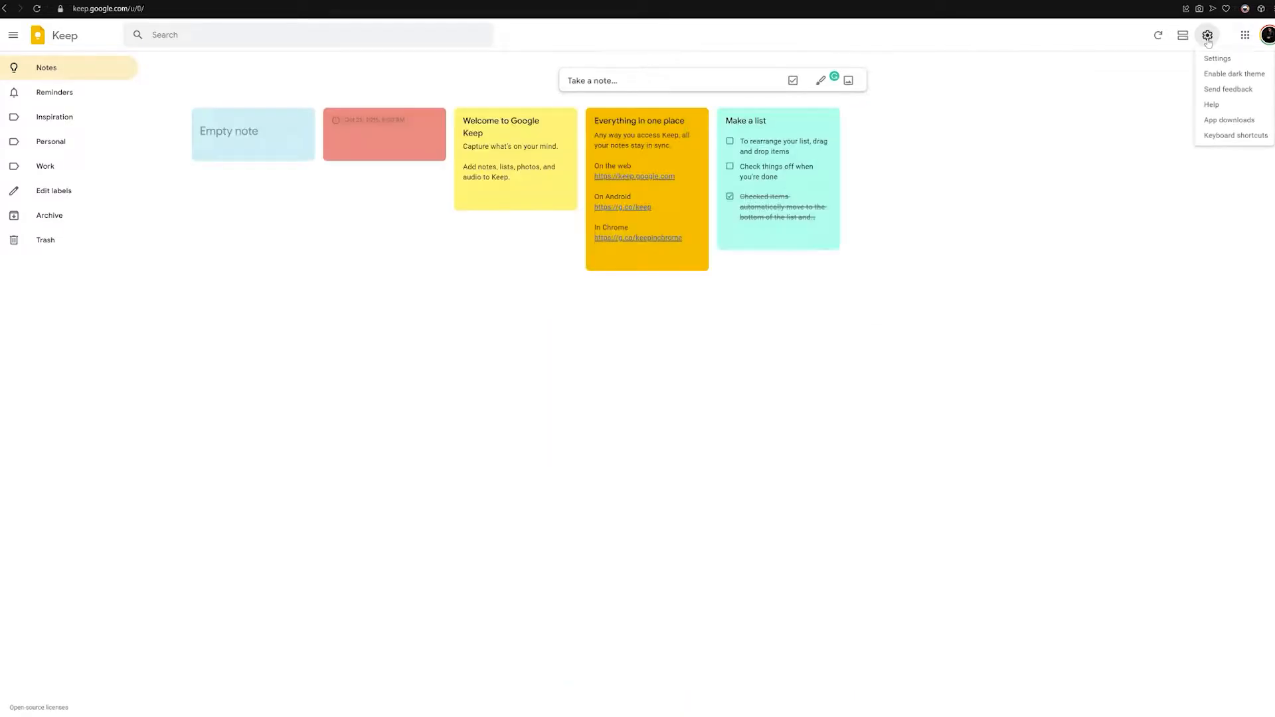
left_click(1236, 74)
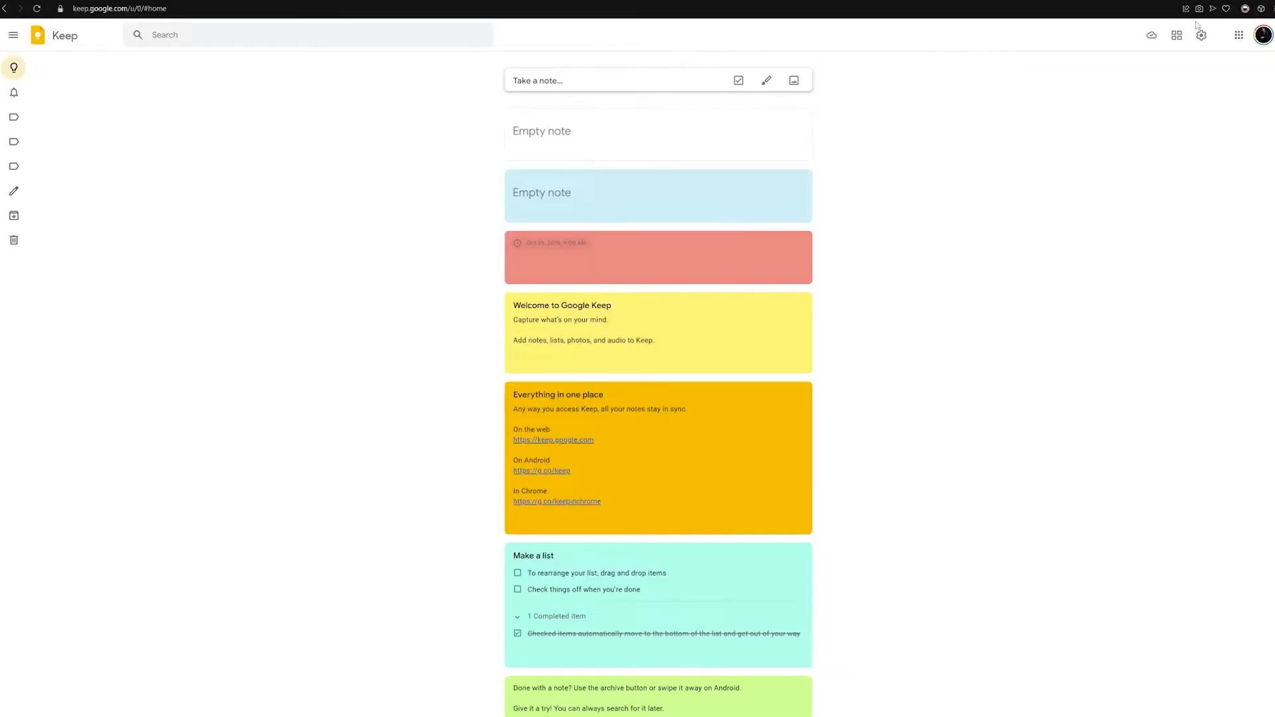
Write a new Keep note titled Demo with a short line of body text
left_click(1176, 35)
type("Add Notes")
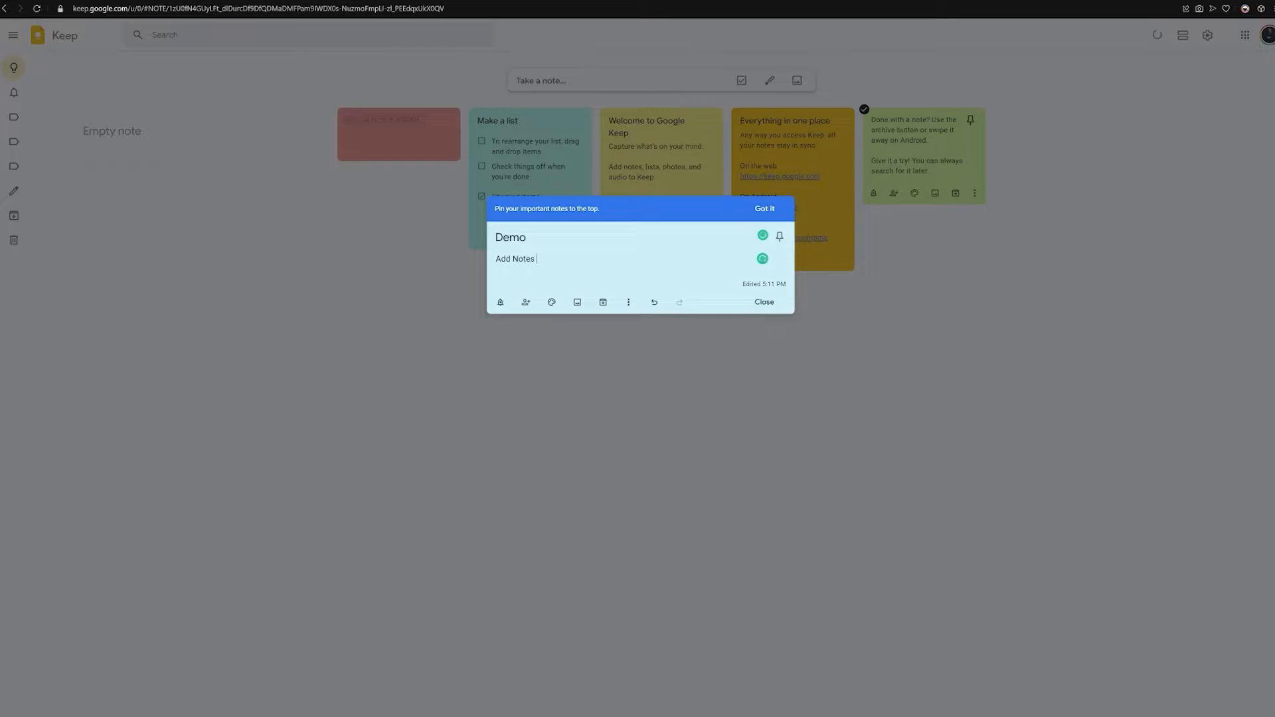
left_click(577, 302)
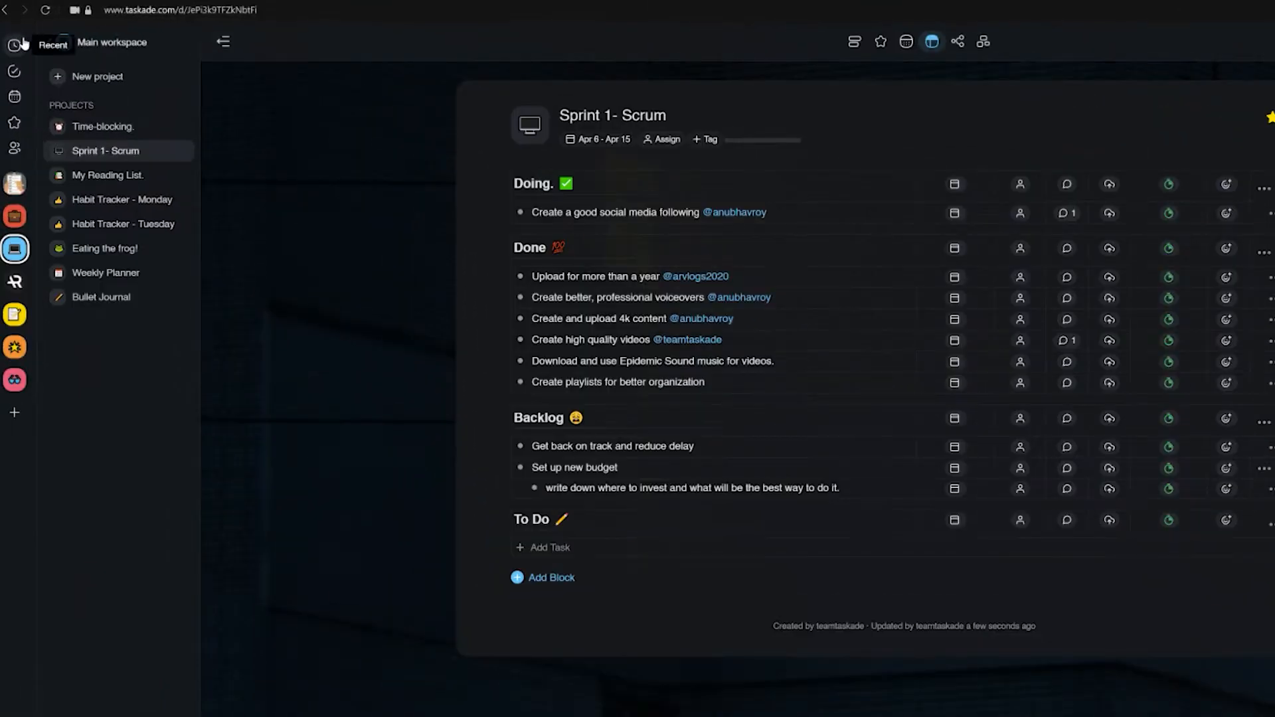
mouse_move(996, 138)
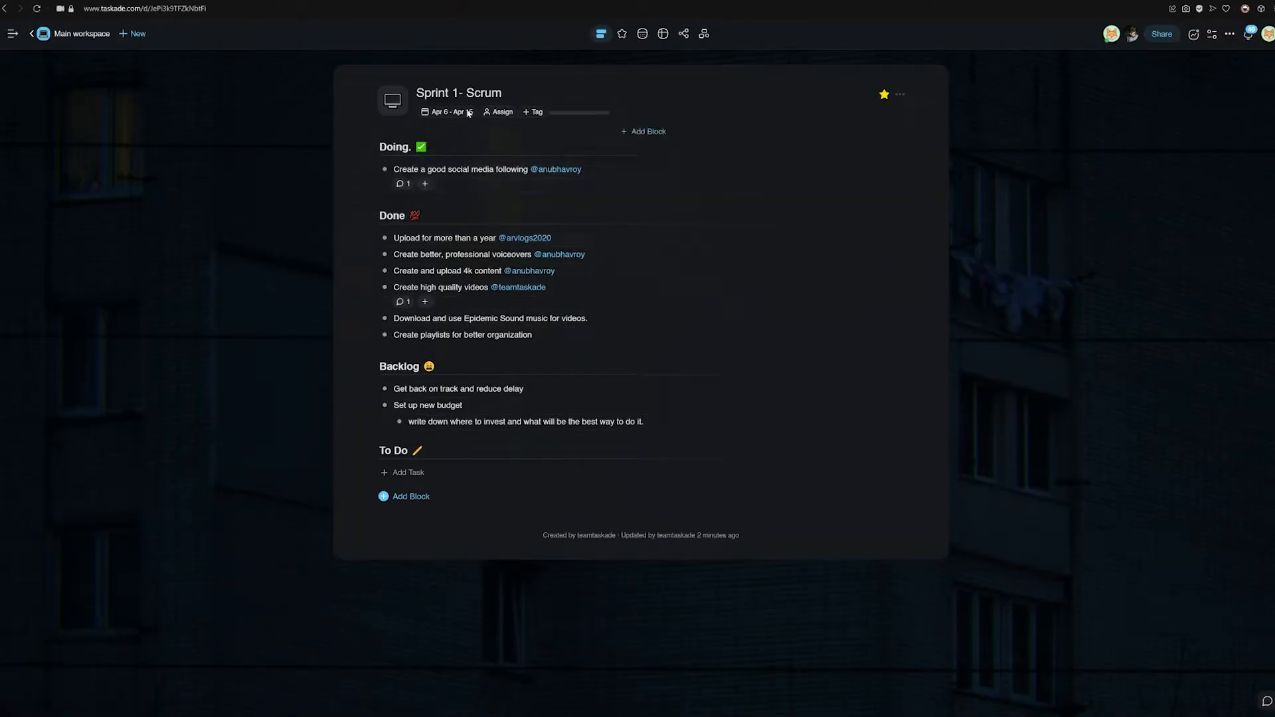
View Sprint 1- Scrum as List and Table, then start assigning the project from its header
left_click(662, 32)
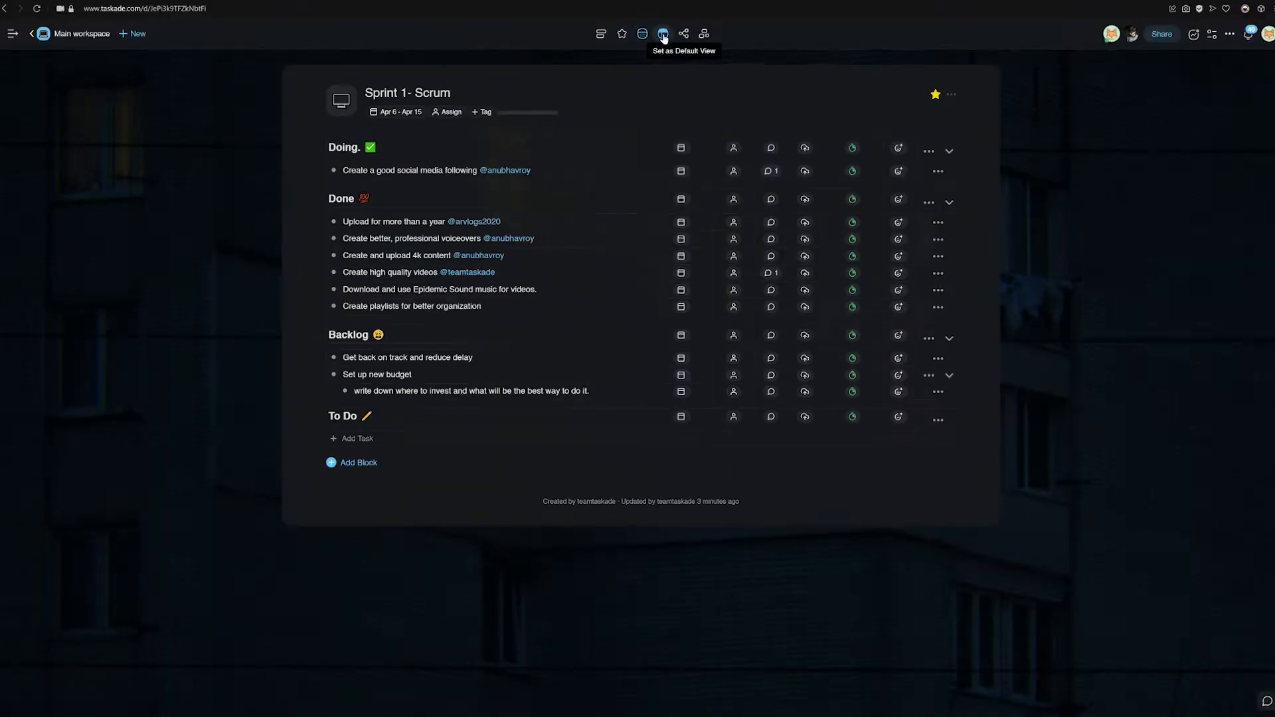
left_click(710, 32)
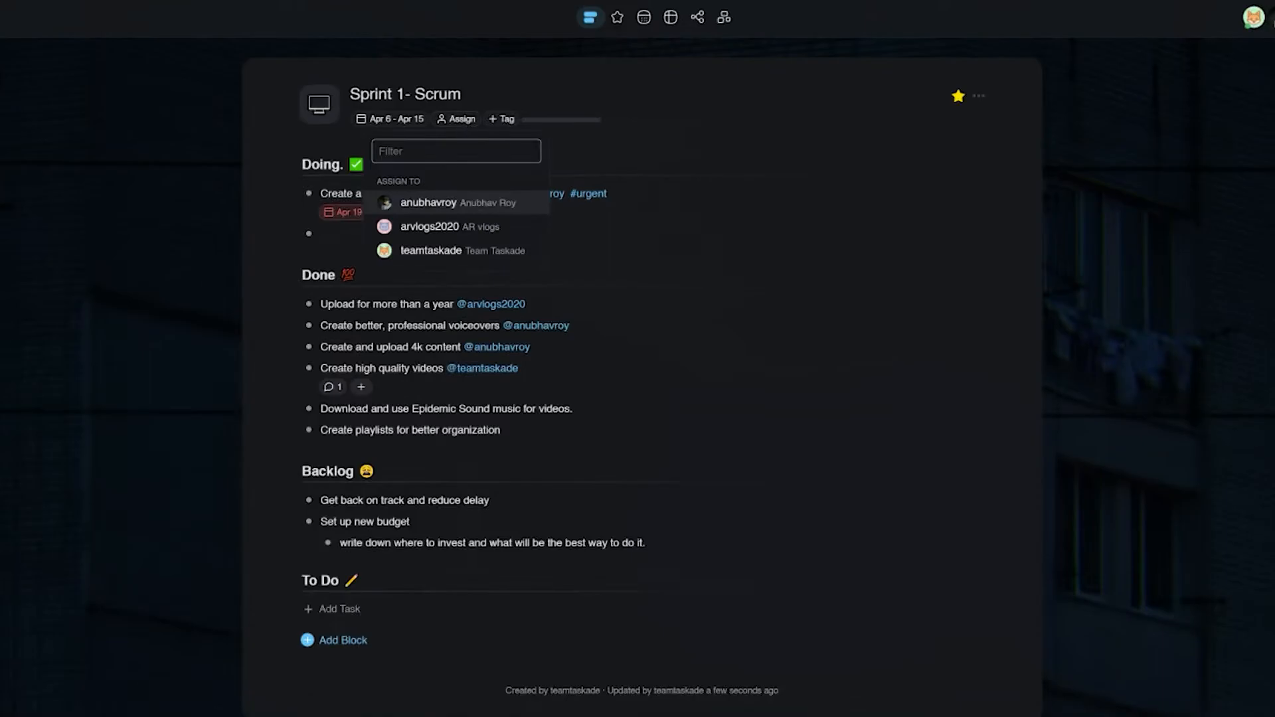
left_click(454, 203)
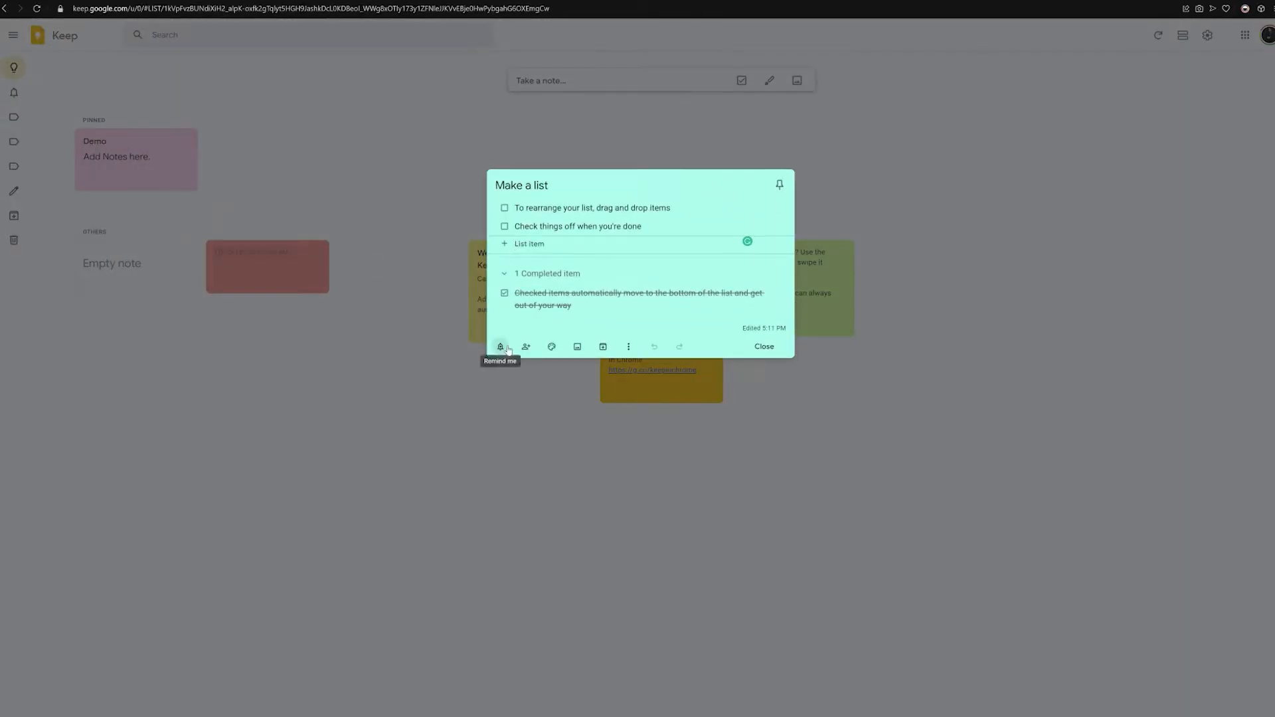
Start adding a reminder to the Make a list note via its Remind me bell
left_click(526, 347)
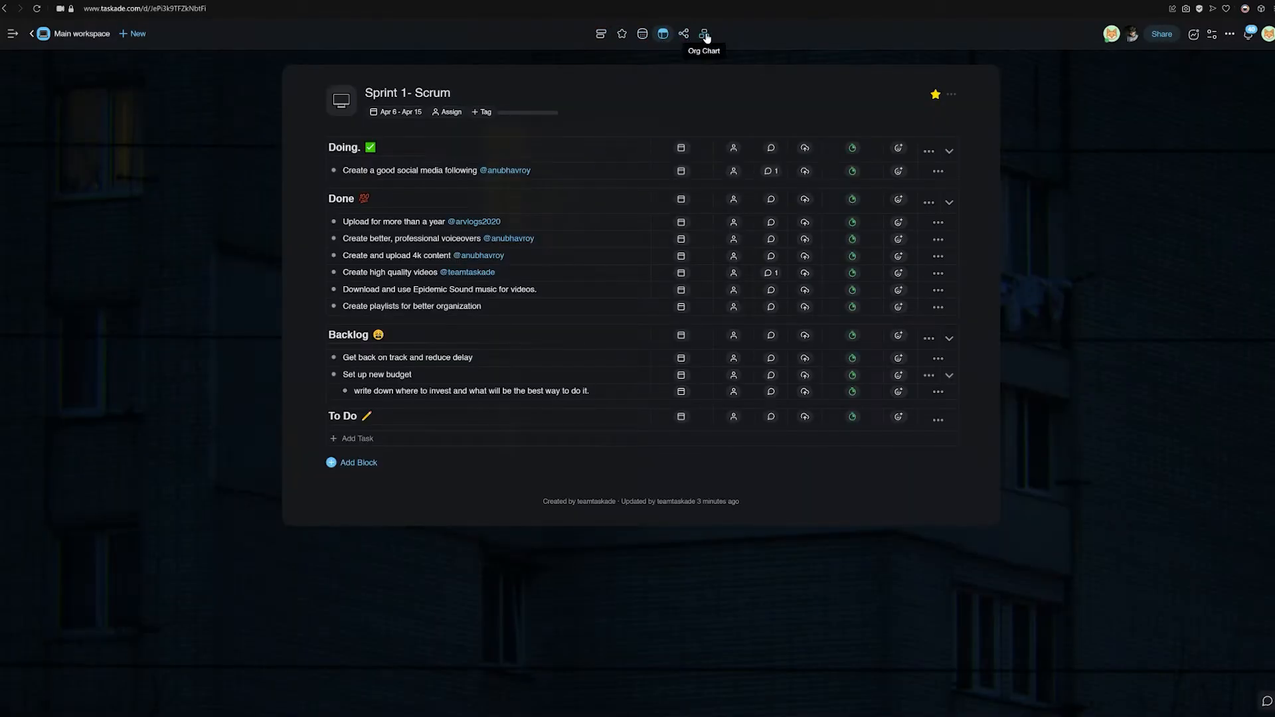
Share Sprint 1- Scrum, setting one collaborator to Viewer while another stays Editor
left_click(597, 33)
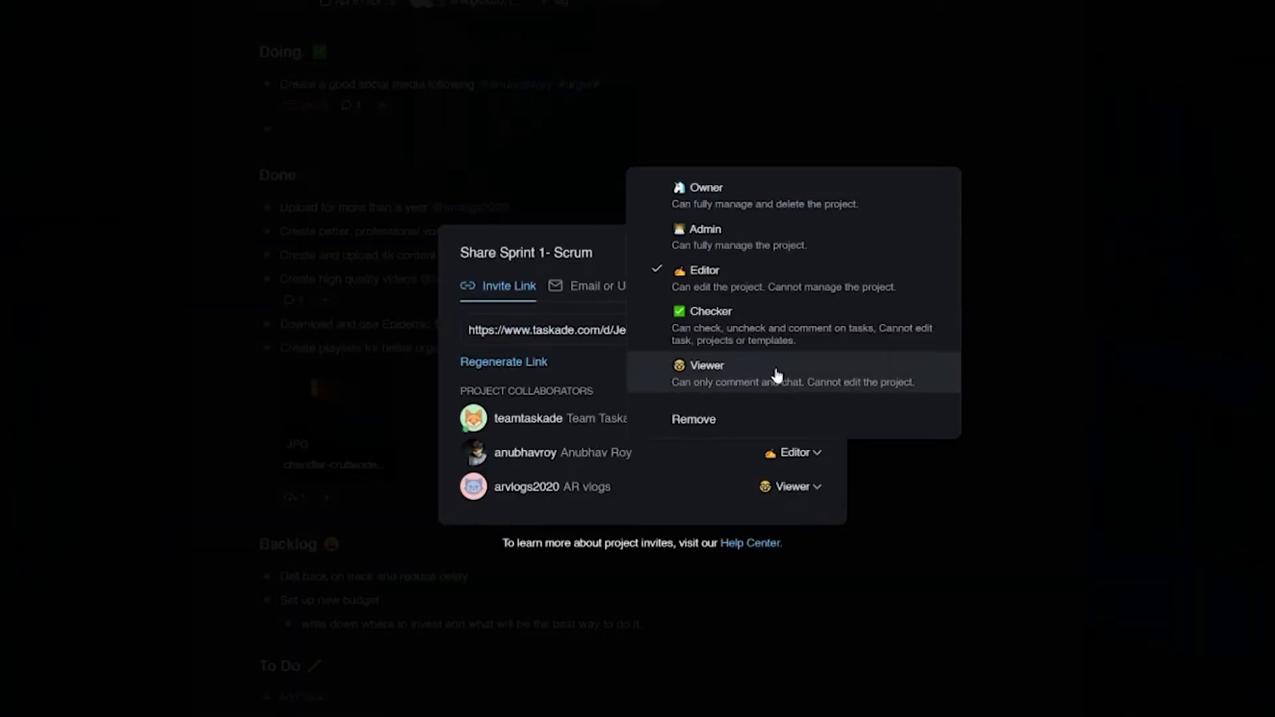
left_click(707, 365)
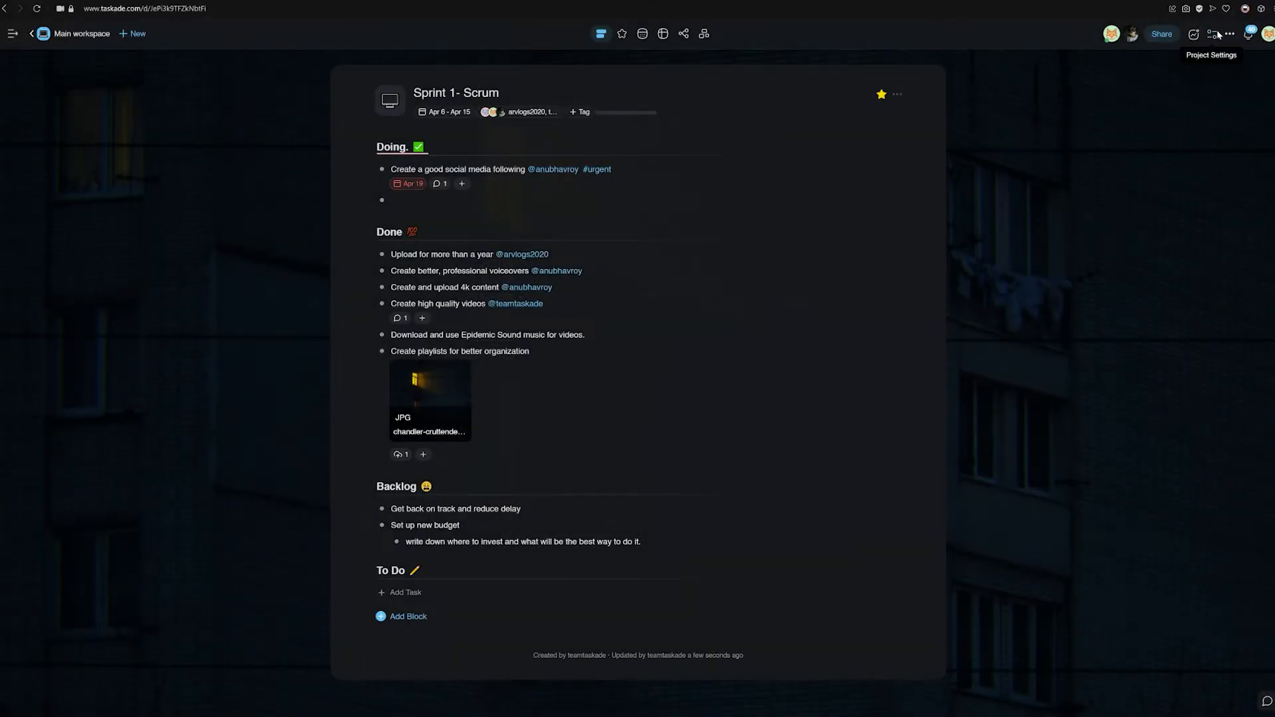
left_click(1212, 34)
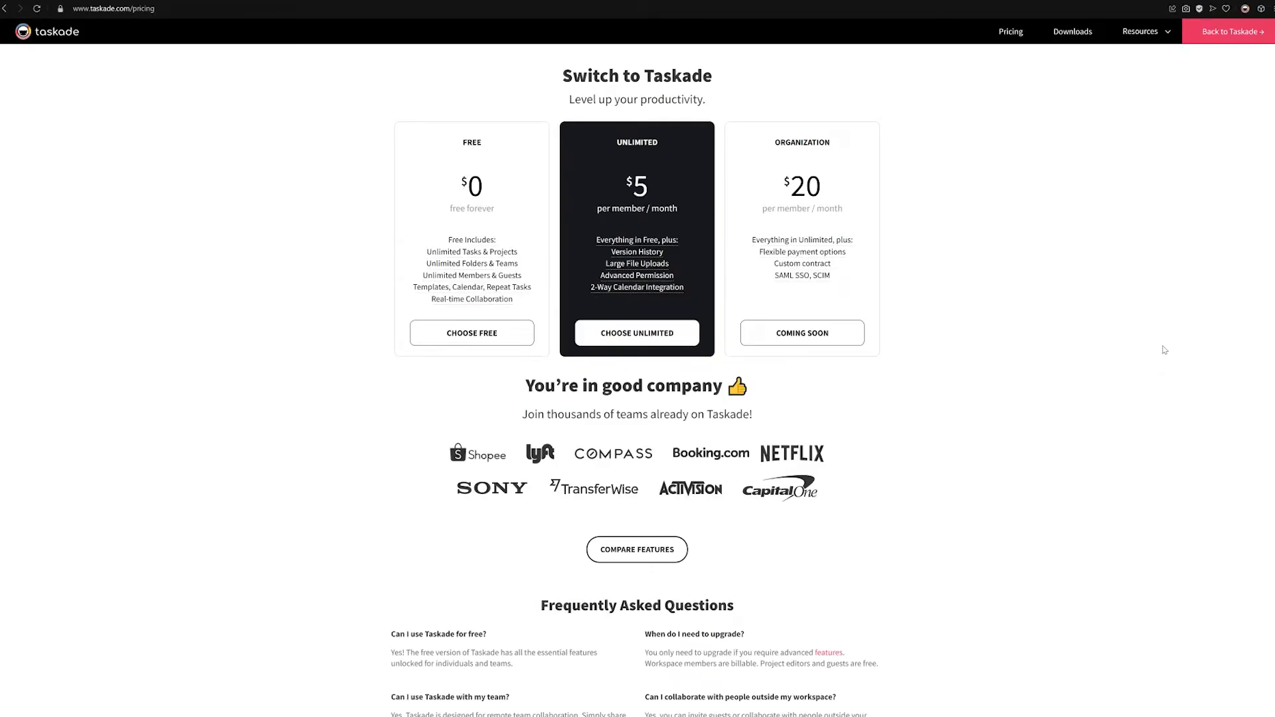
mouse_move(451, 227)
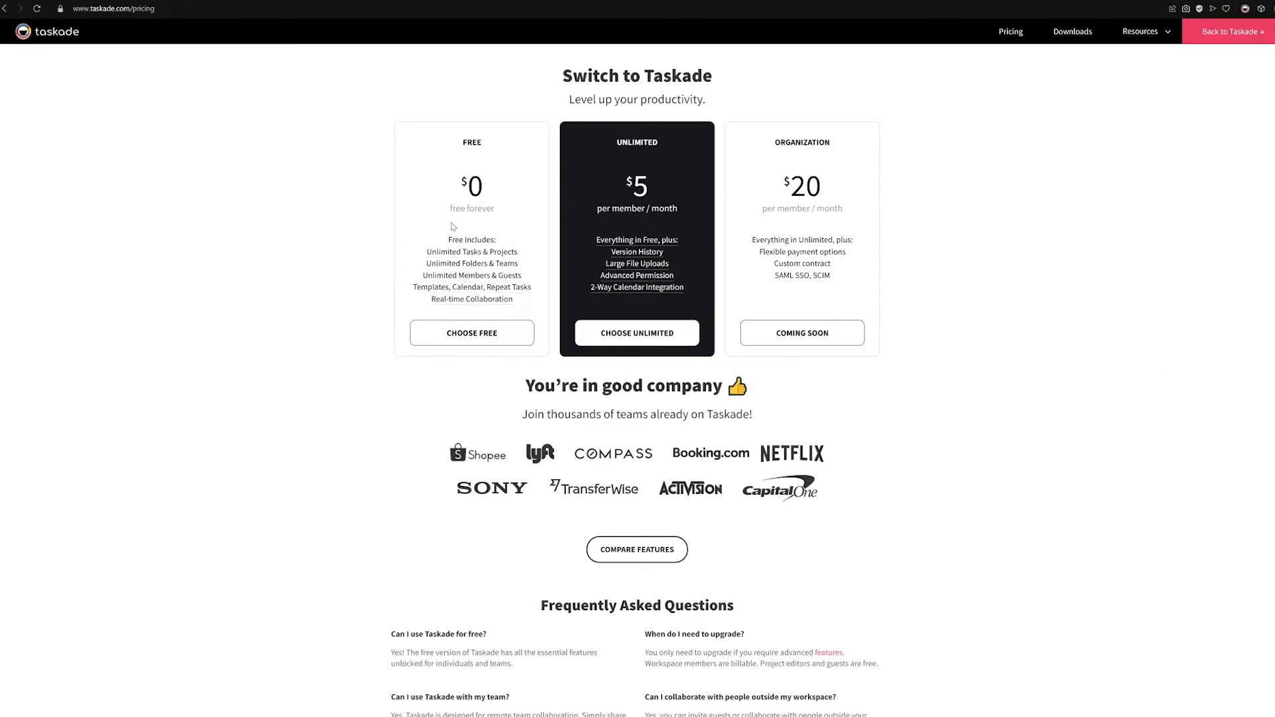